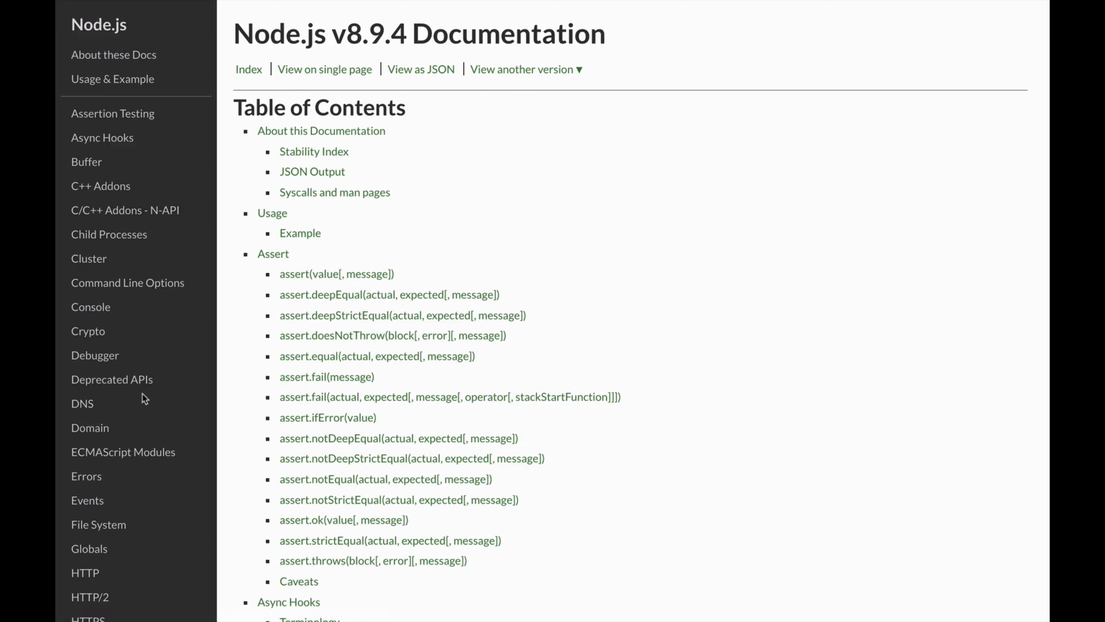
# View the File System module's table of contents, then move on to the Buffer module.
pyautogui.click(98, 524)
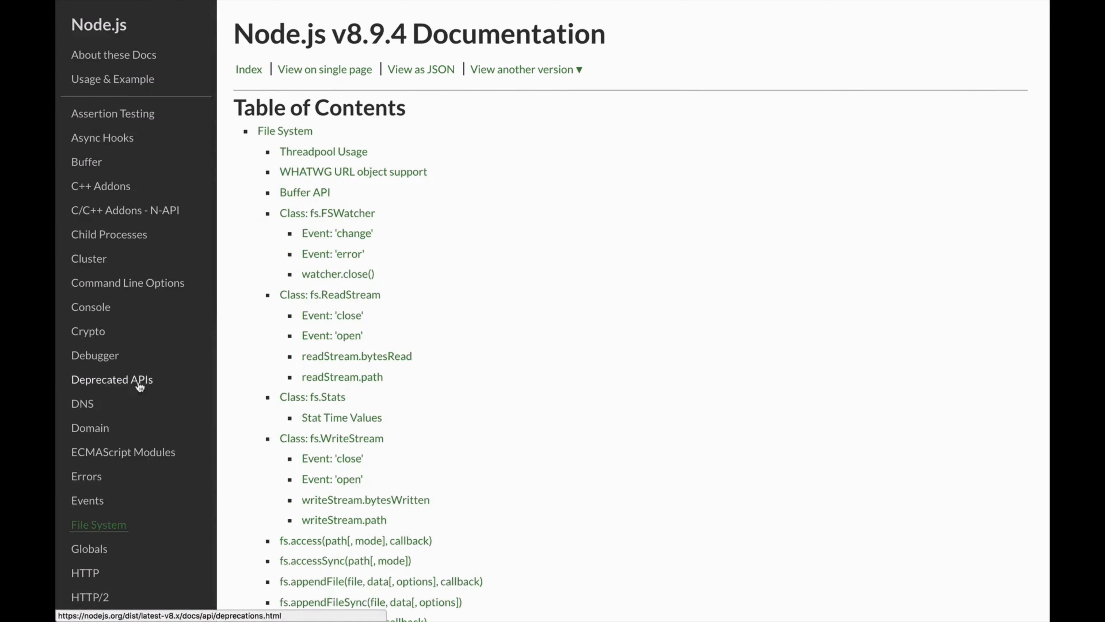
pyautogui.moveTo(498, 426)
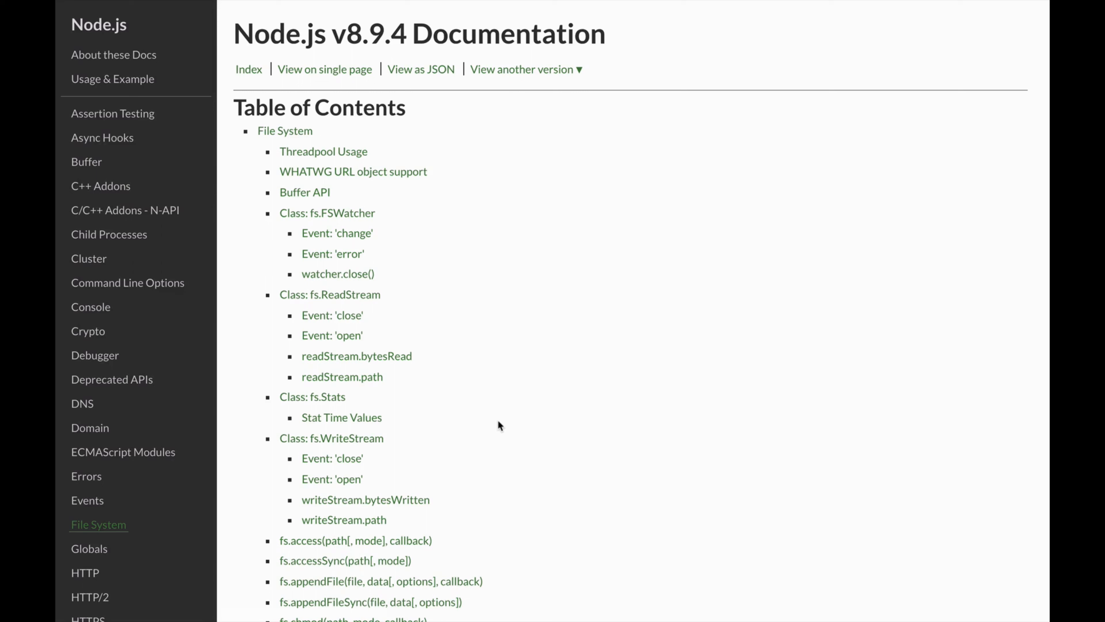
pyautogui.moveTo(92, 172)
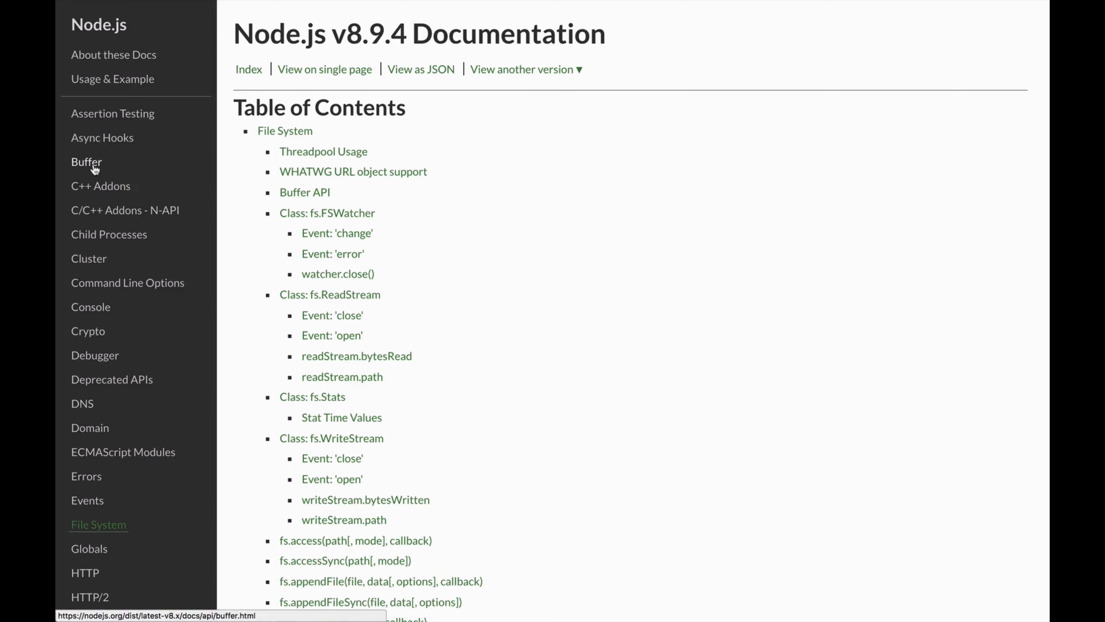
pyautogui.click(87, 162)
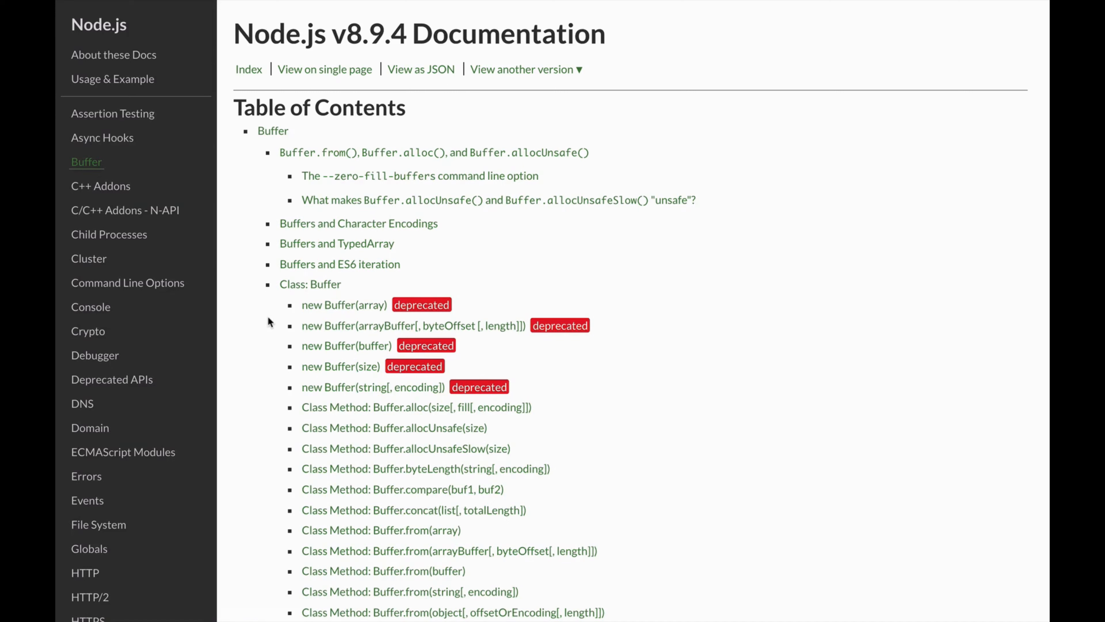
# Scroll the sidebar and go to the Path module's page.
pyautogui.scroll(-3)
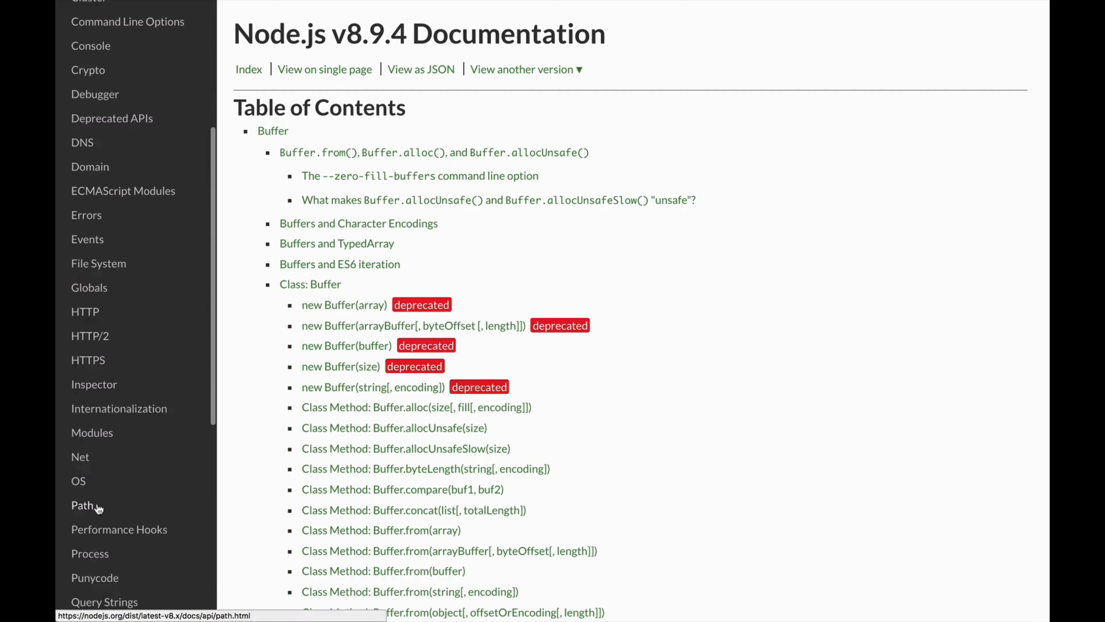
pyautogui.click(83, 506)
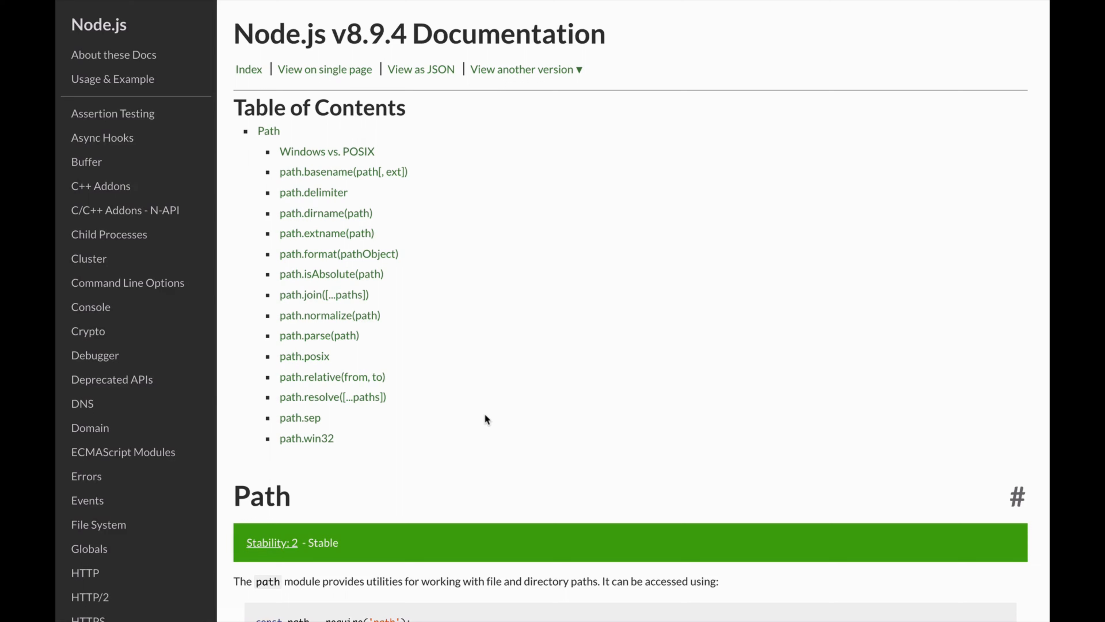
pyautogui.moveTo(133, 346)
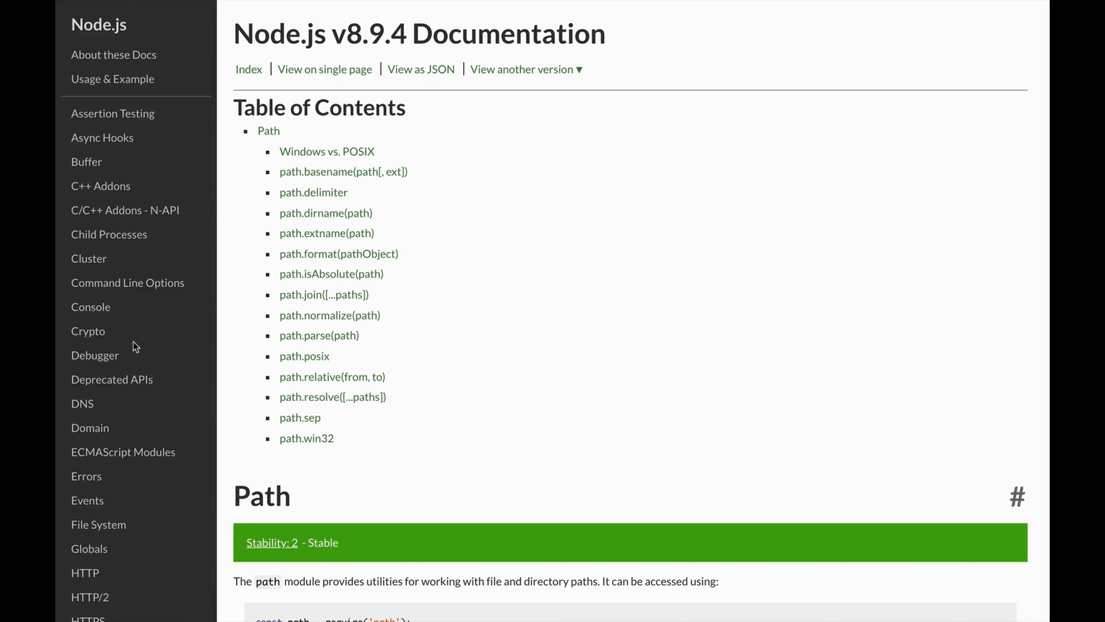
pyautogui.moveTo(393, 358)
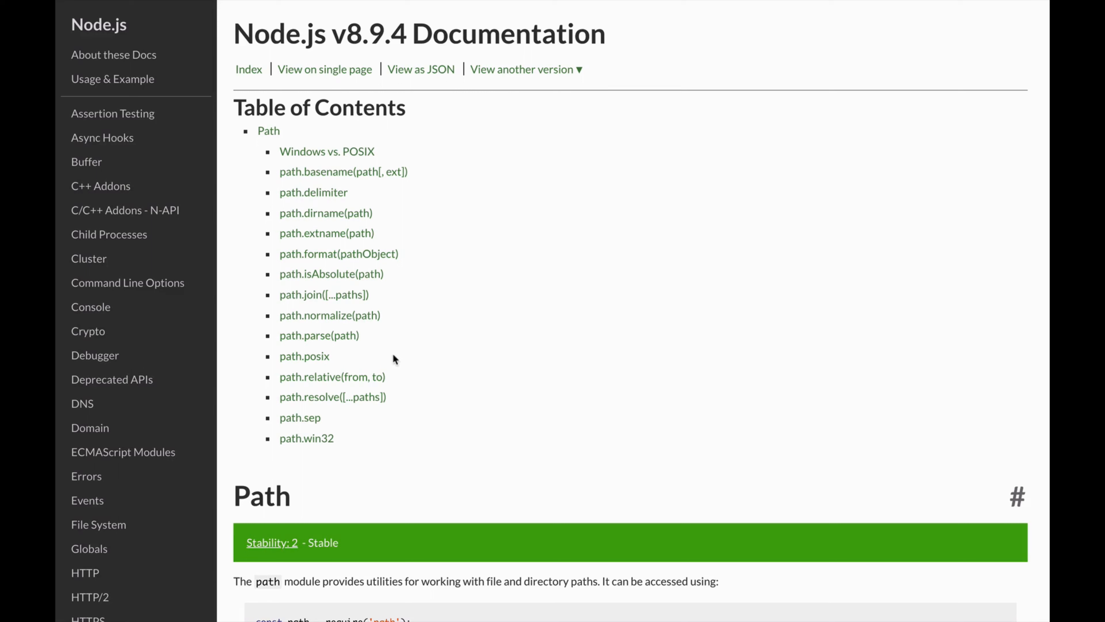